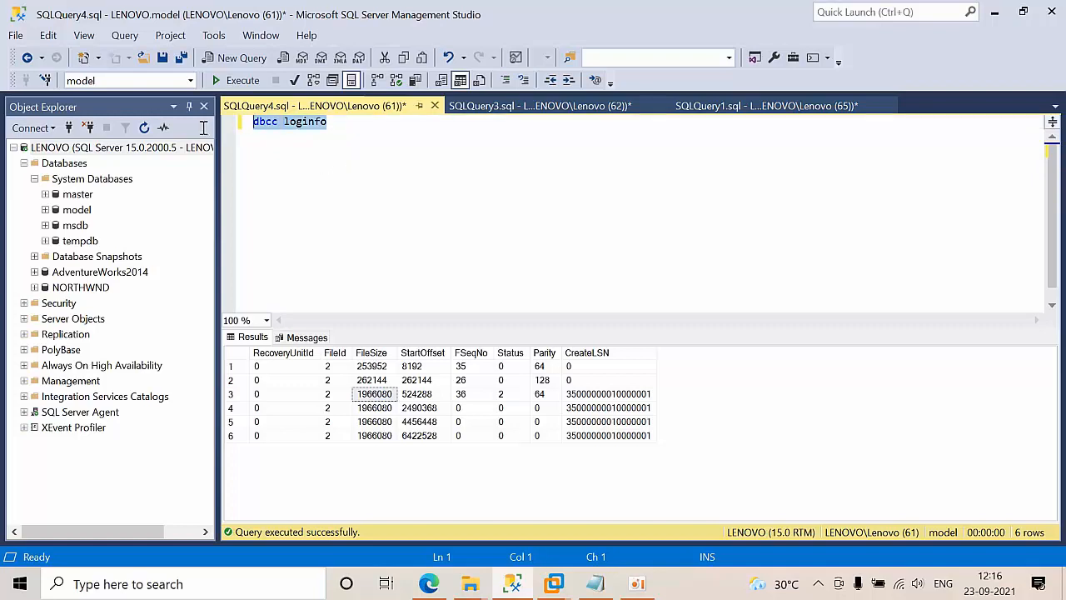
- Review the VLF rows, then the sys.dm_db_log_info summary's model active size and inactive count
{"action": "left_click", "coordinate": [283, 367]}
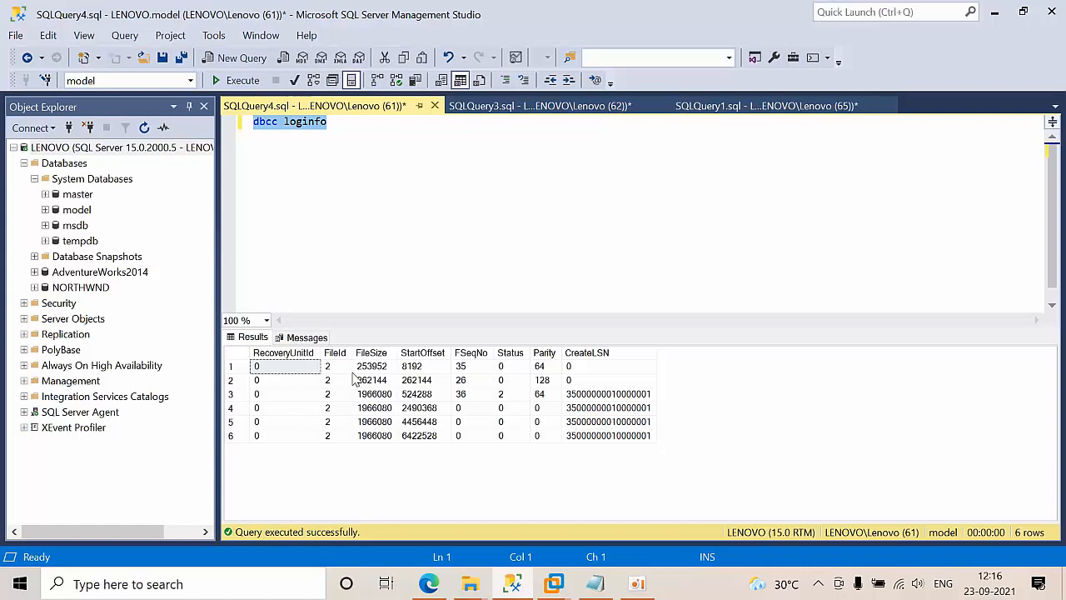
{"action": "mouse_move", "coordinate": [347, 423]}
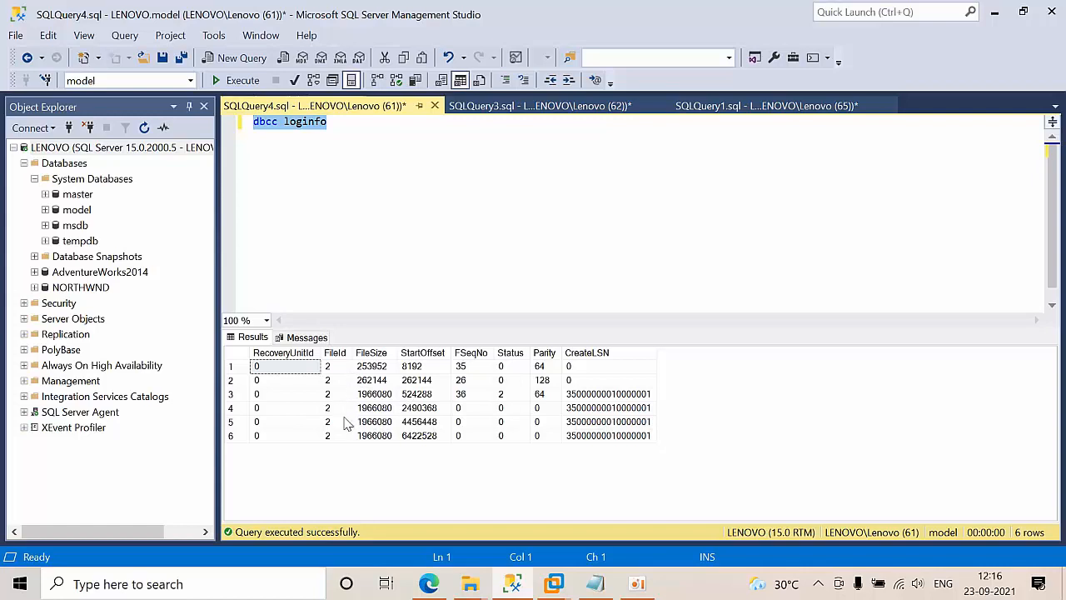
{"action": "mouse_move", "coordinate": [602, 407]}
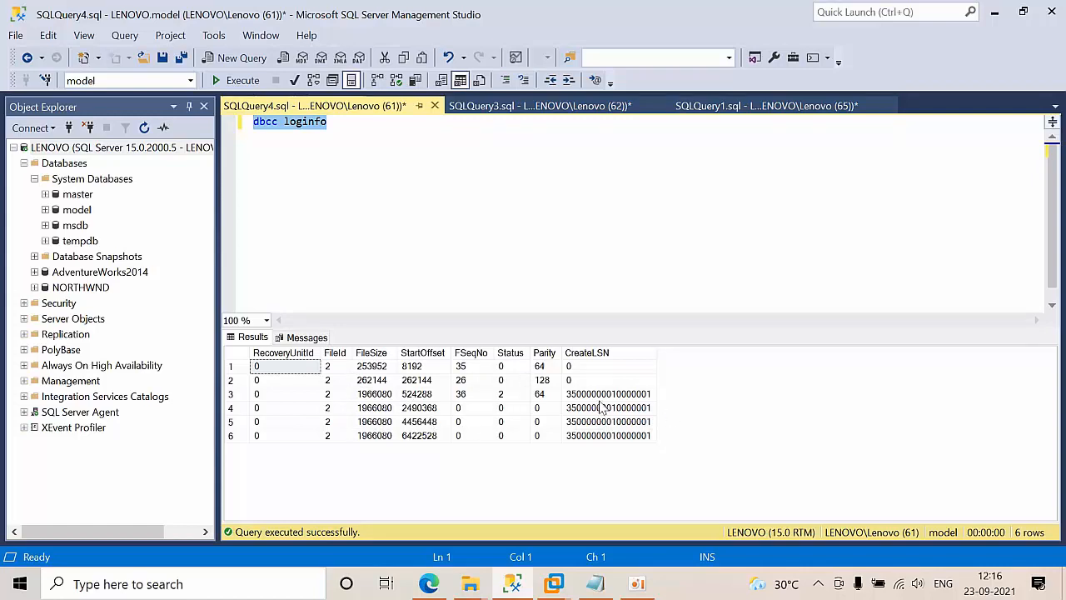
{"action": "mouse_move", "coordinate": [254, 441]}
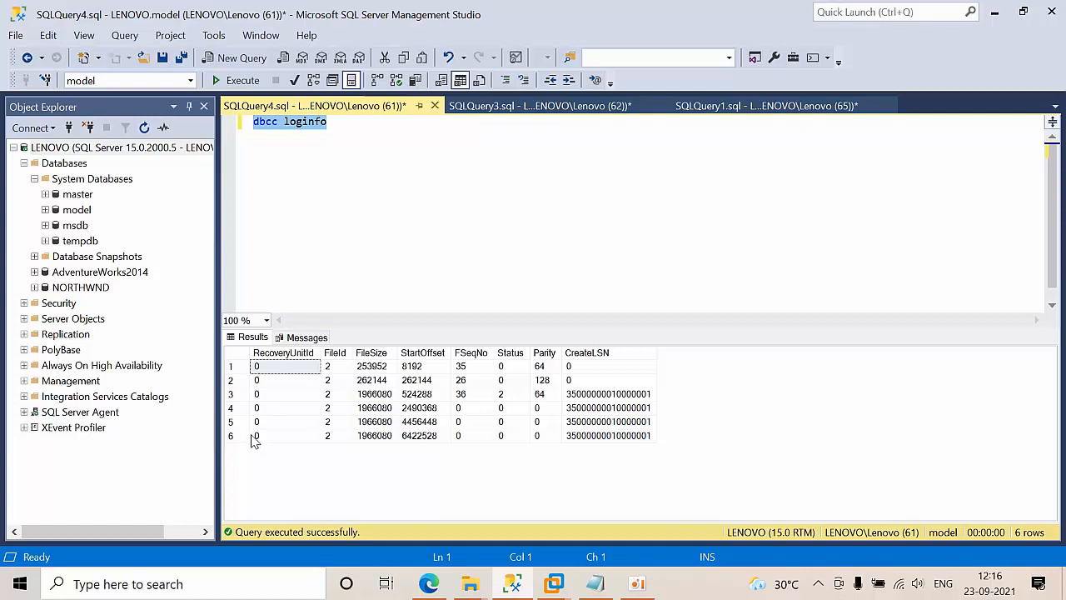
{"action": "mouse_move", "coordinate": [269, 431]}
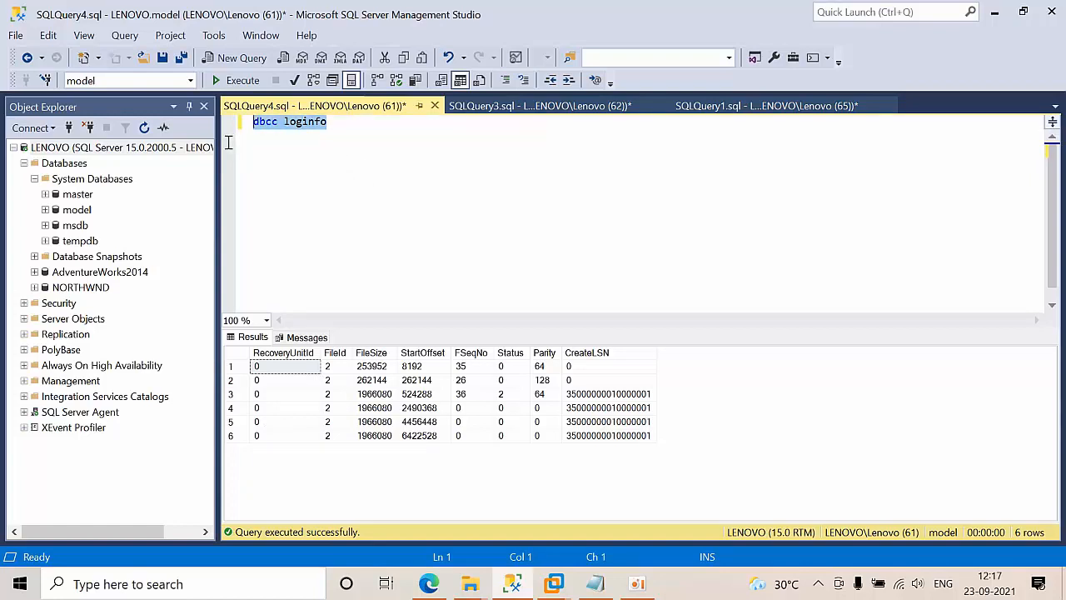
{"action": "mouse_move", "coordinate": [295, 310]}
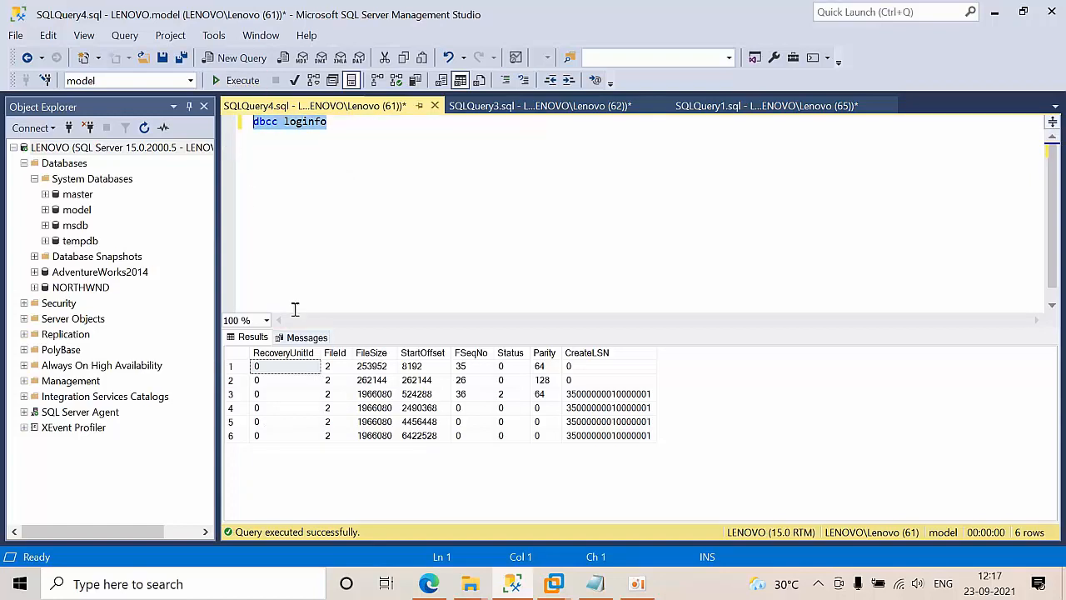
{"action": "mouse_move", "coordinate": [253, 445]}
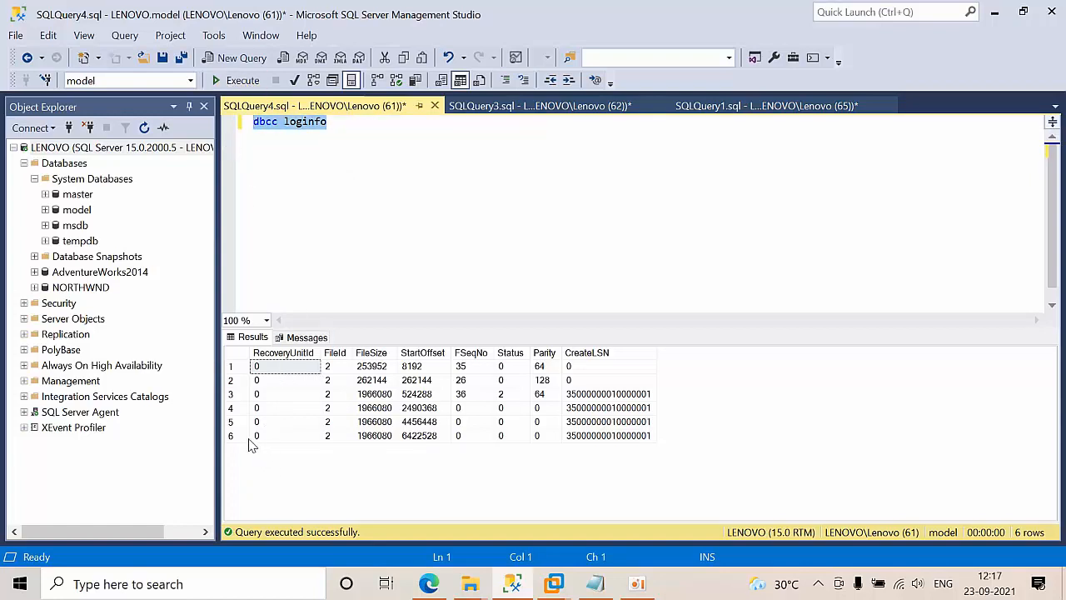
{"action": "mouse_move", "coordinate": [236, 442]}
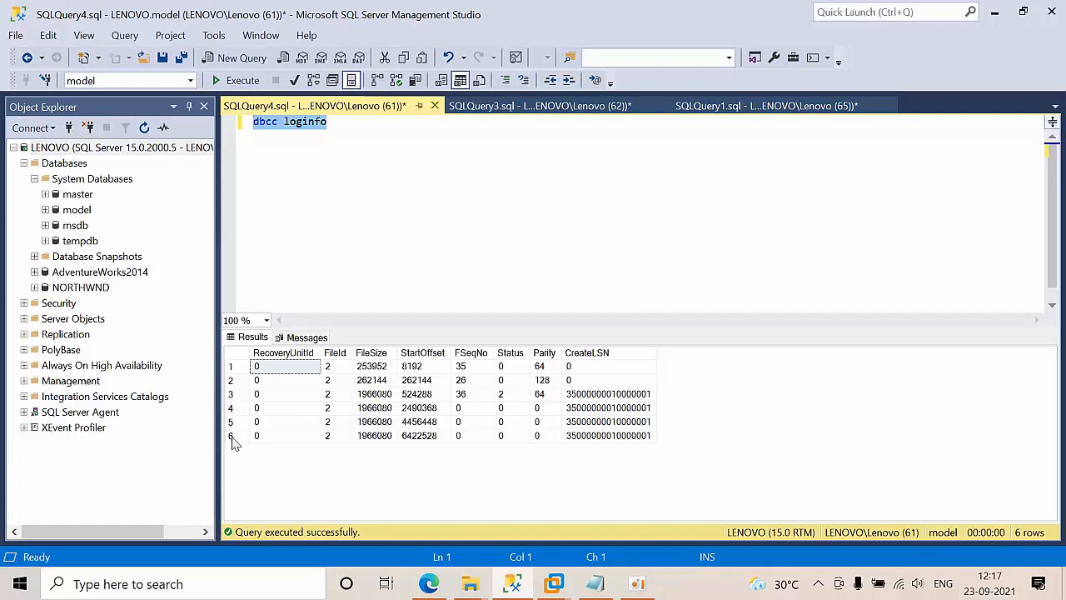
{"action": "mouse_move", "coordinate": [231, 436]}
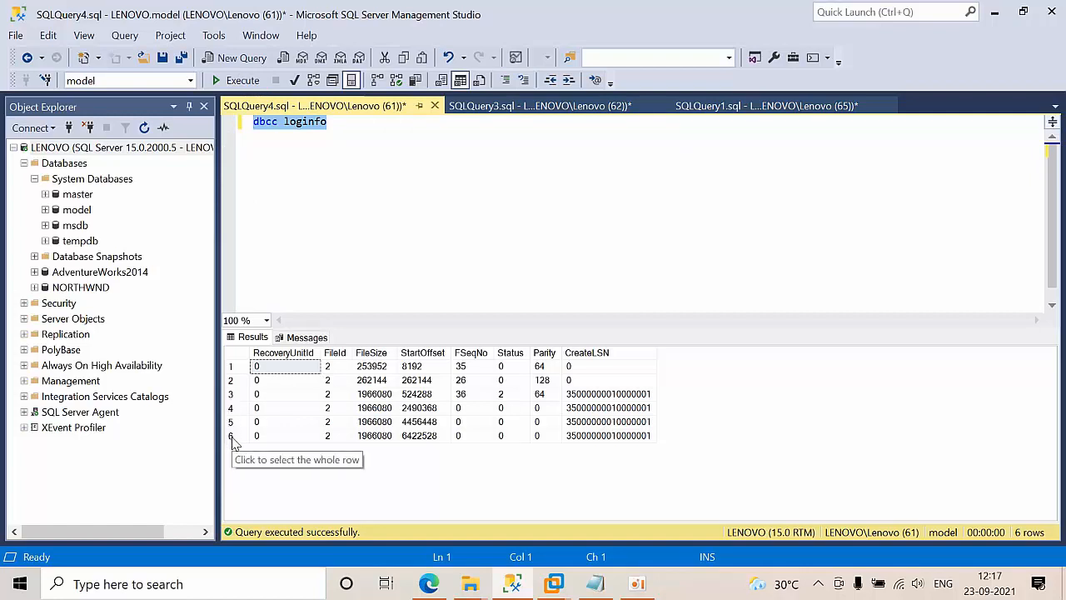
{"action": "mouse_move", "coordinate": [500, 117]}
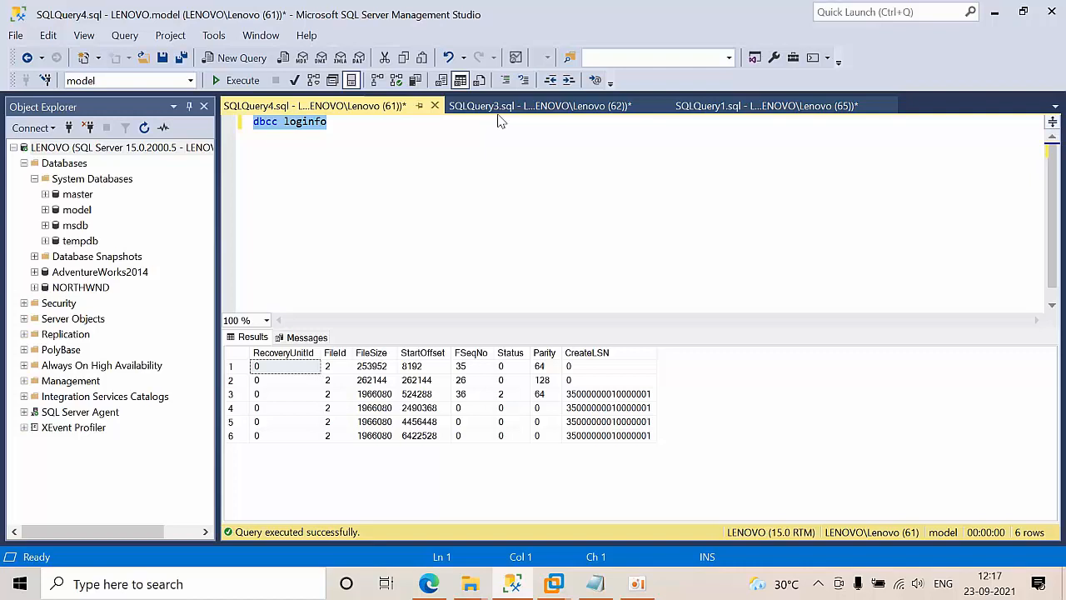
{"action": "left_click", "coordinate": [540, 106]}
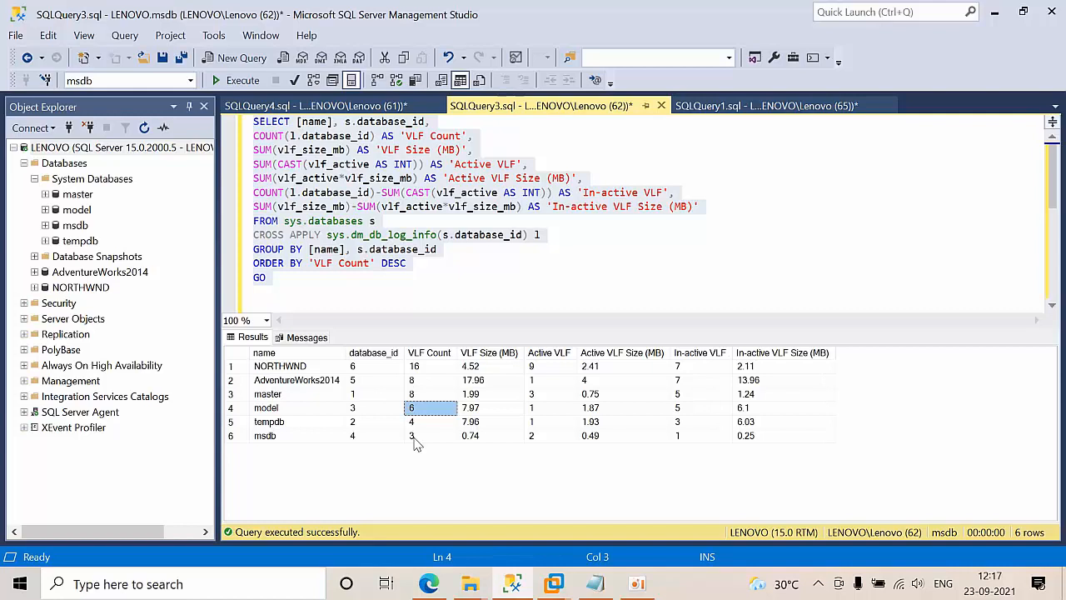
{"action": "mouse_move", "coordinate": [475, 404]}
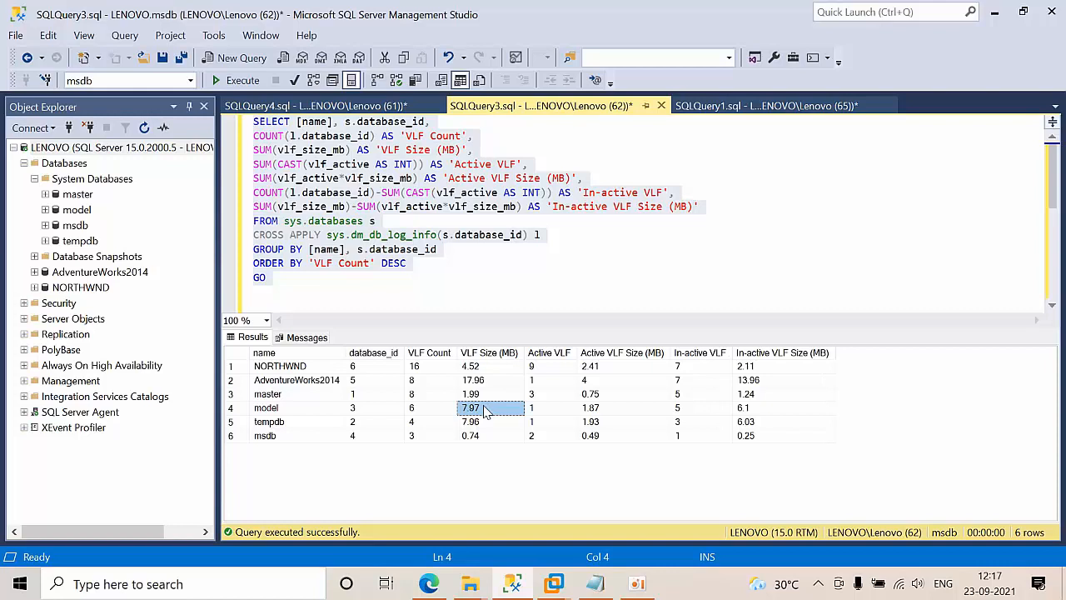
{"action": "mouse_move", "coordinate": [674, 408]}
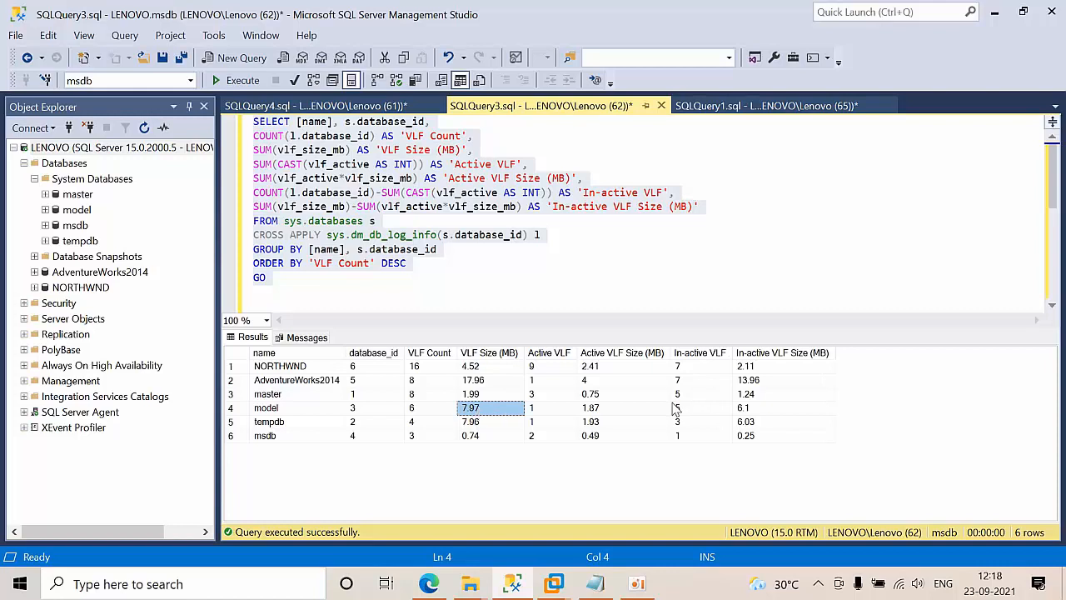
{"action": "left_click", "coordinate": [530, 408]}
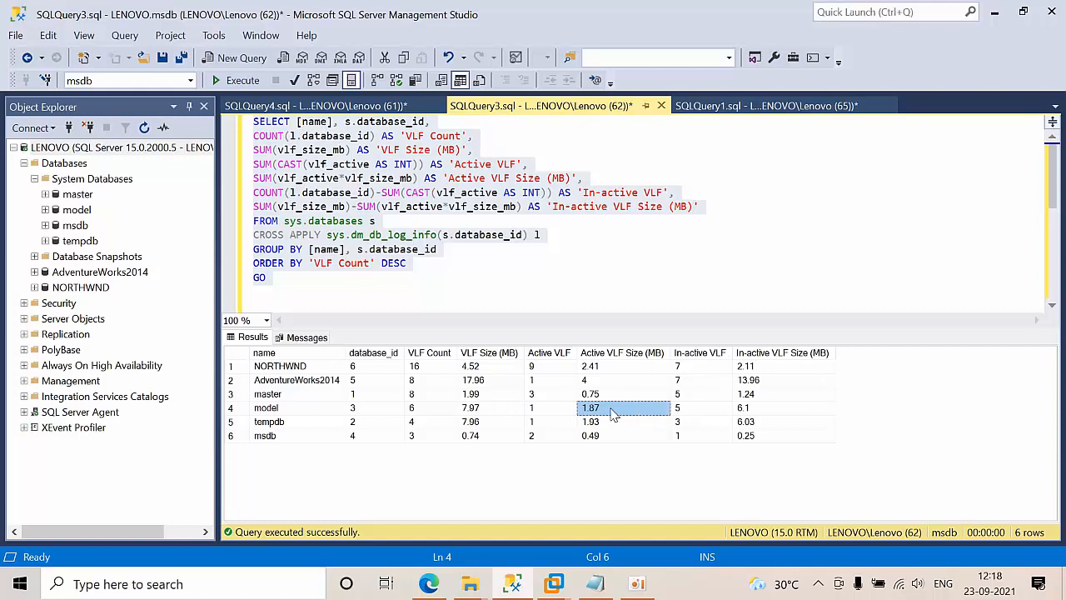
{"action": "left_click", "coordinate": [700, 407]}
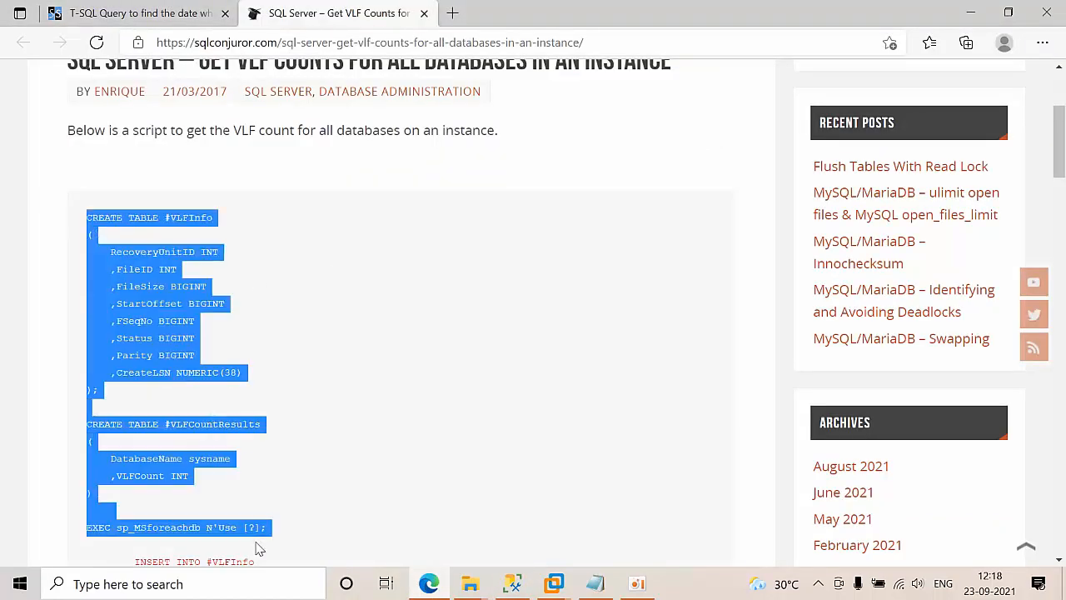
- Scroll the sqlconjuror VLF-count script and right-click the selected code to copy it
{"action": "scroll", "scroll_direction": "down", "scroll_amount": 3}
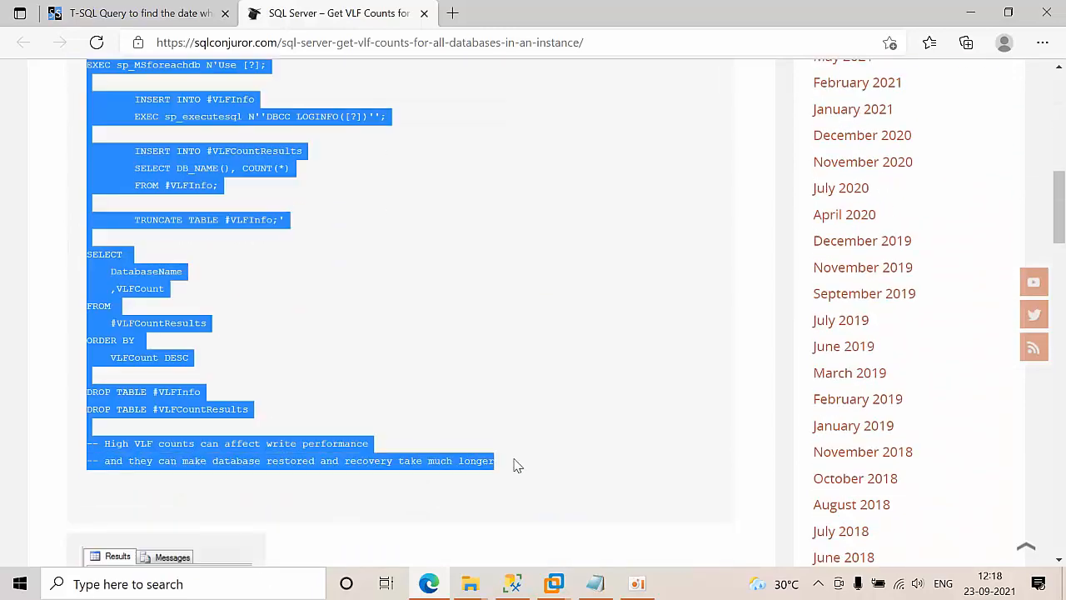
{"action": "right_click", "coordinate": [188, 191]}
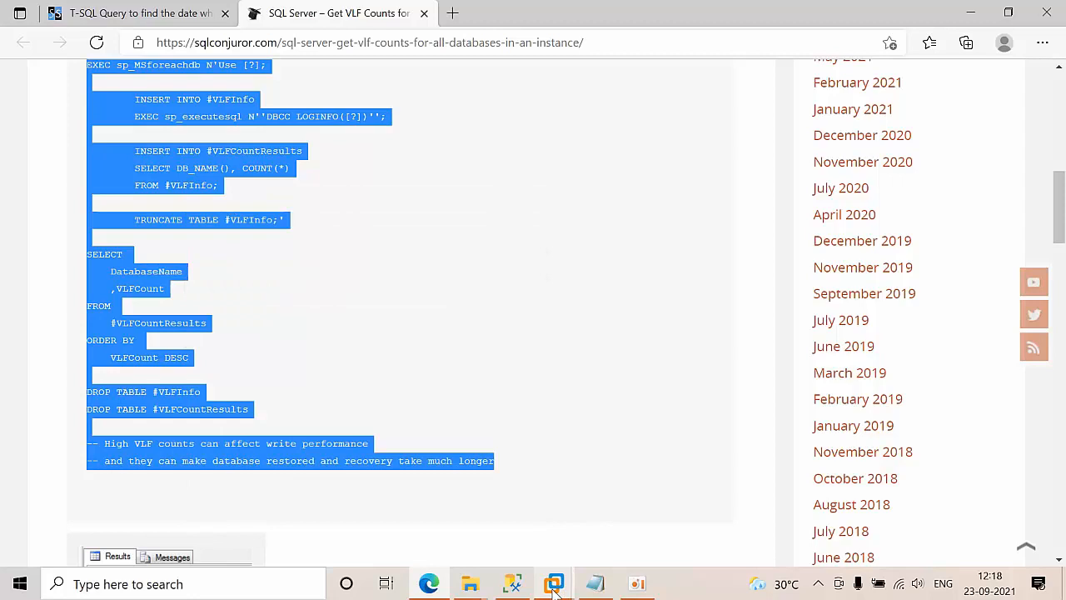
- Return to SQLQuery1.sql's VLF-count results and check tempdb's VLF count
{"action": "left_click", "coordinate": [554, 583]}
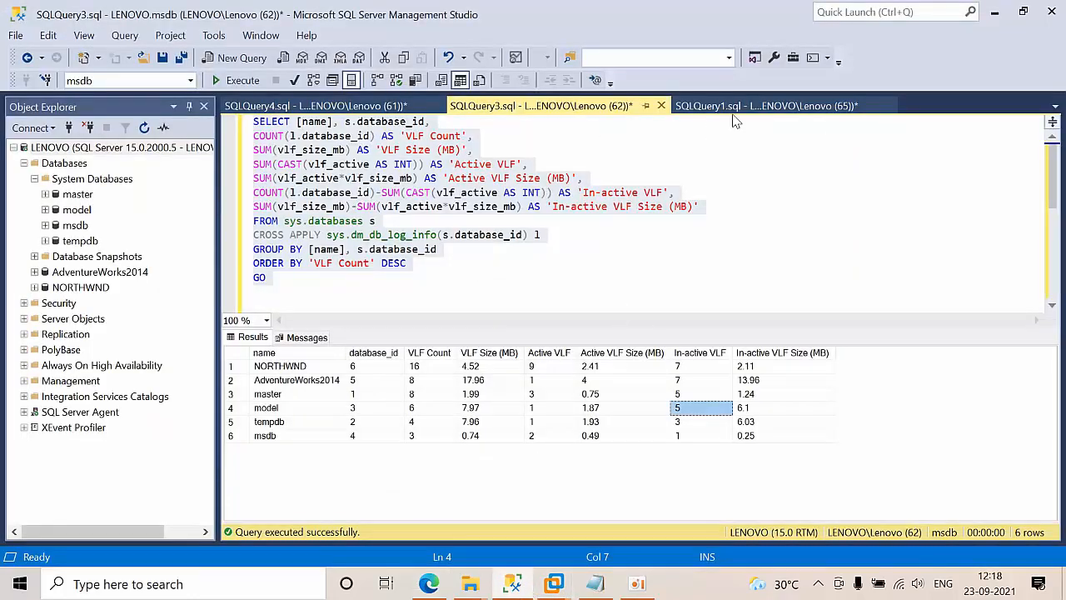
{"action": "left_click", "coordinate": [767, 106]}
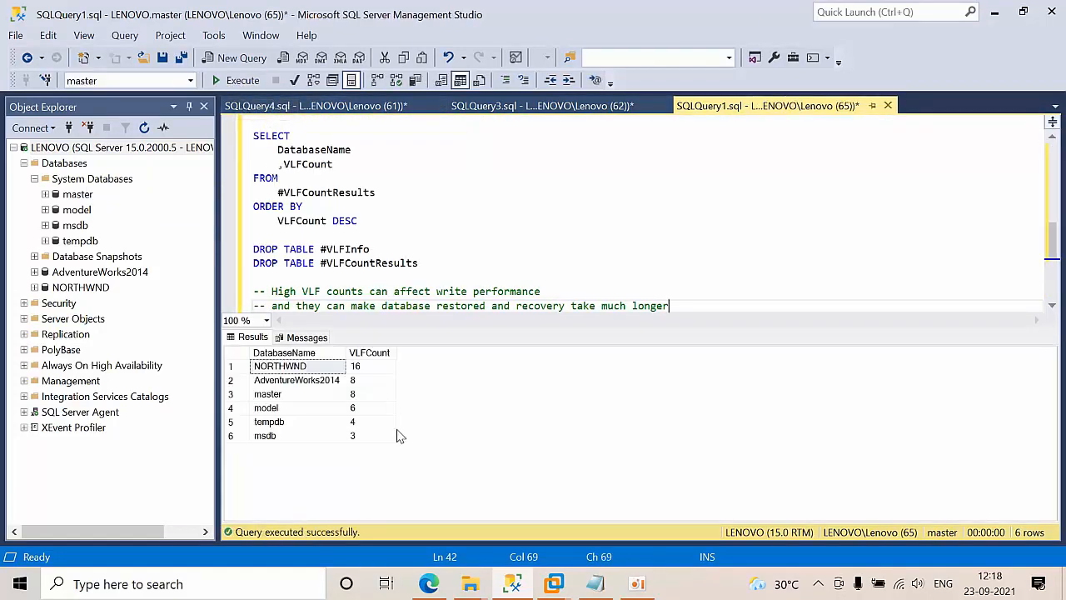
{"action": "mouse_move", "coordinate": [358, 384]}
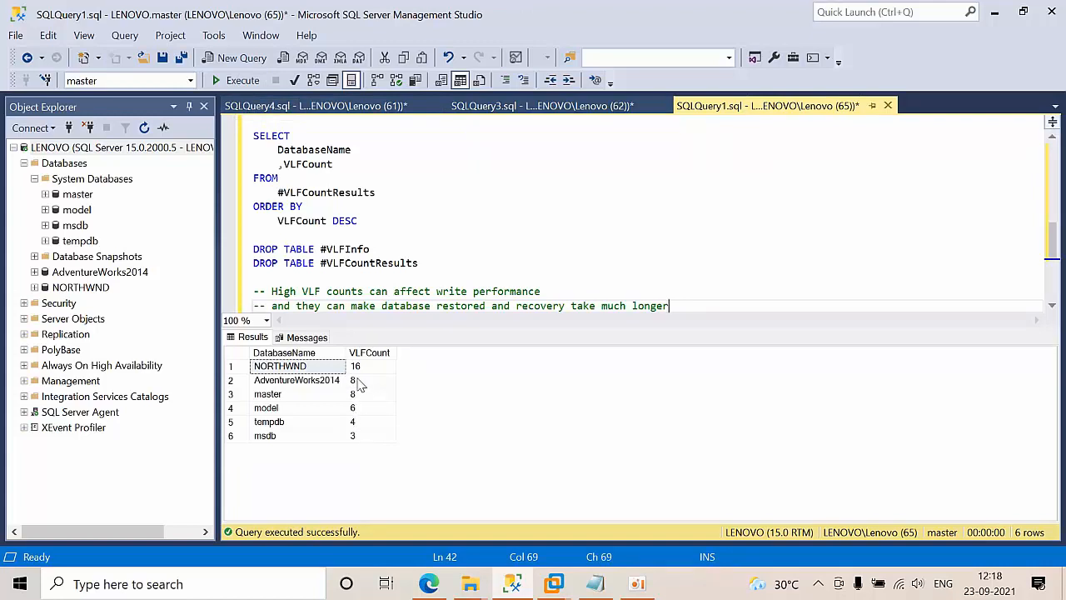
{"action": "mouse_move", "coordinate": [358, 407]}
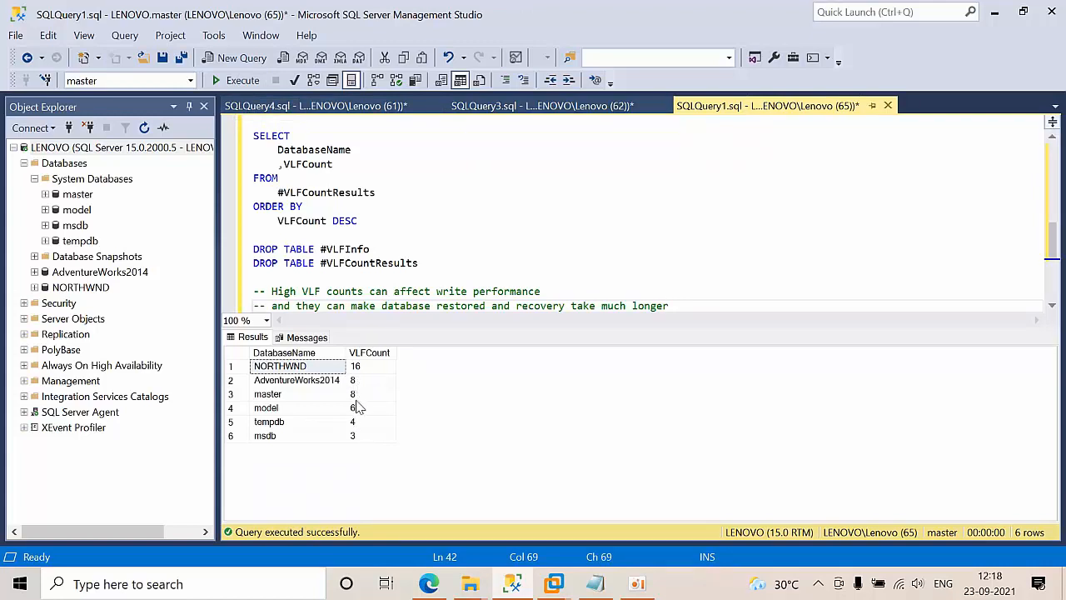
{"action": "left_click", "coordinate": [352, 421]}
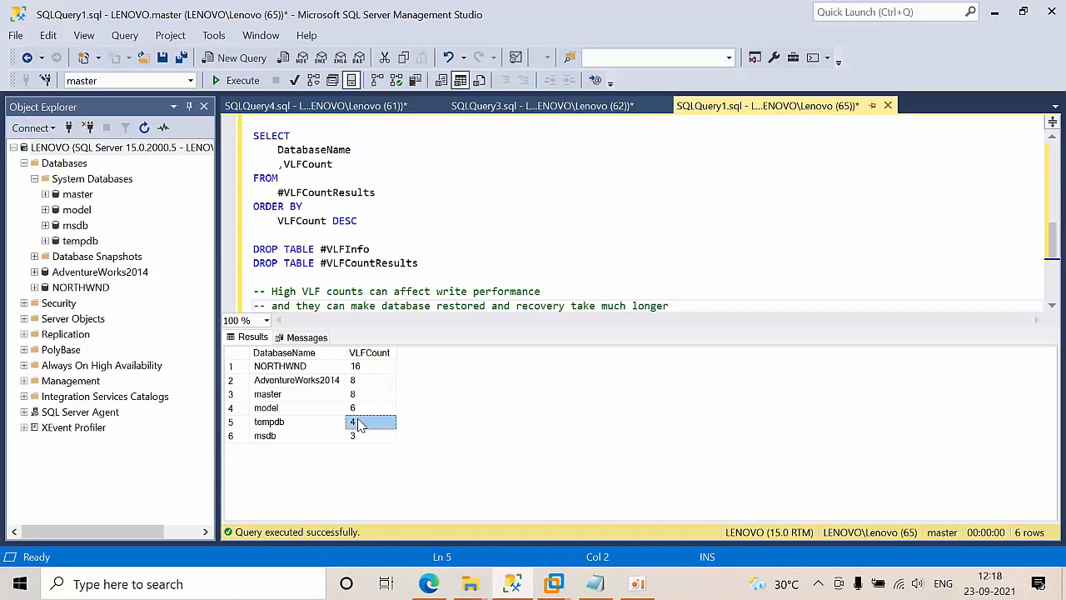